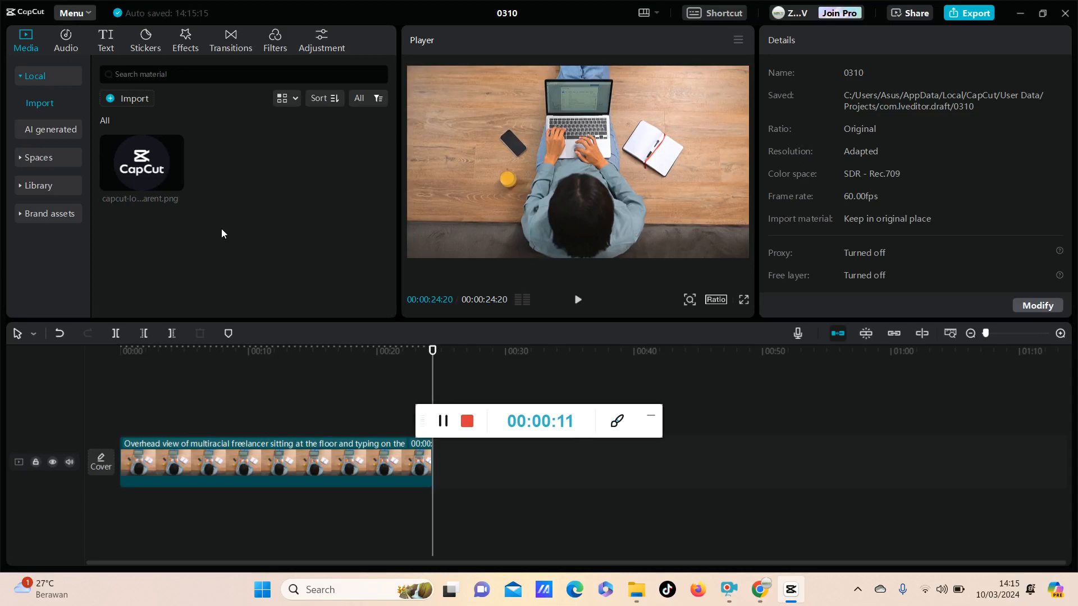
# Step: Add the Default text template from Add text as a clip above the video
pyautogui.click(106, 41)
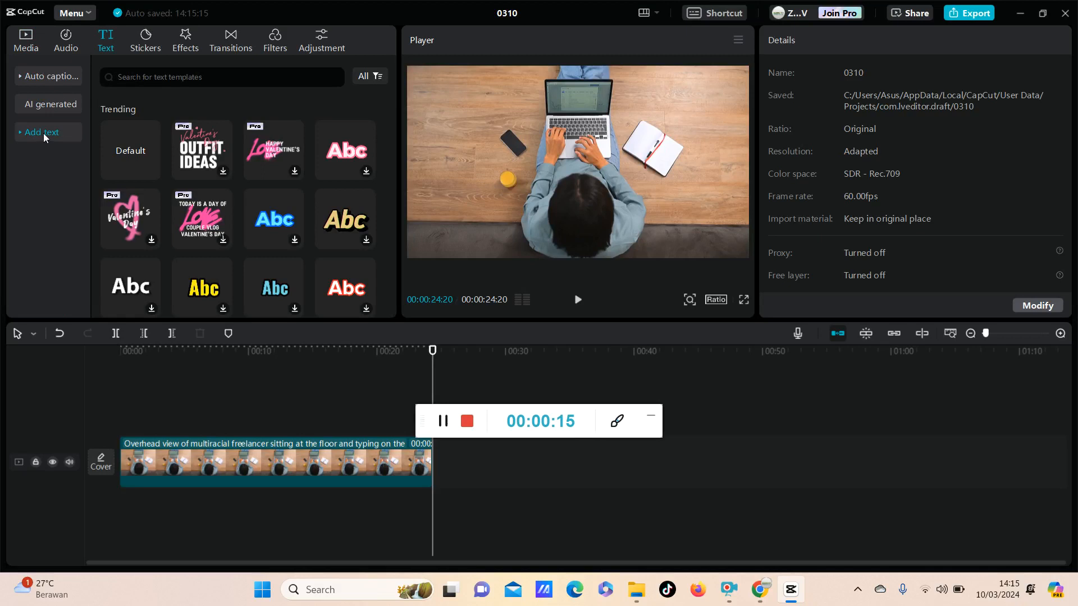
pyautogui.click(42, 132)
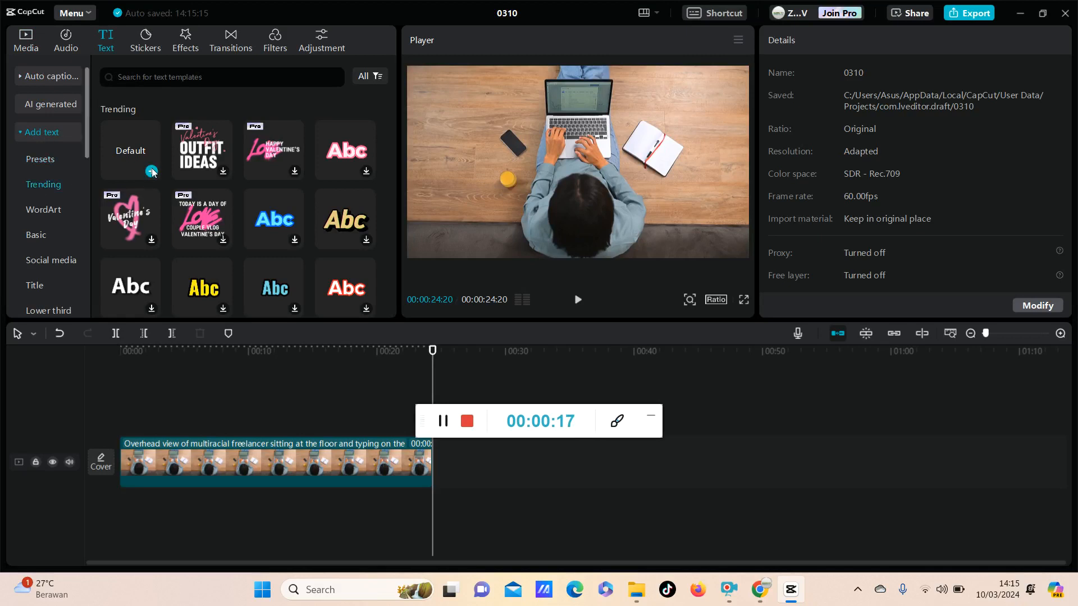
pyautogui.click(130, 150)
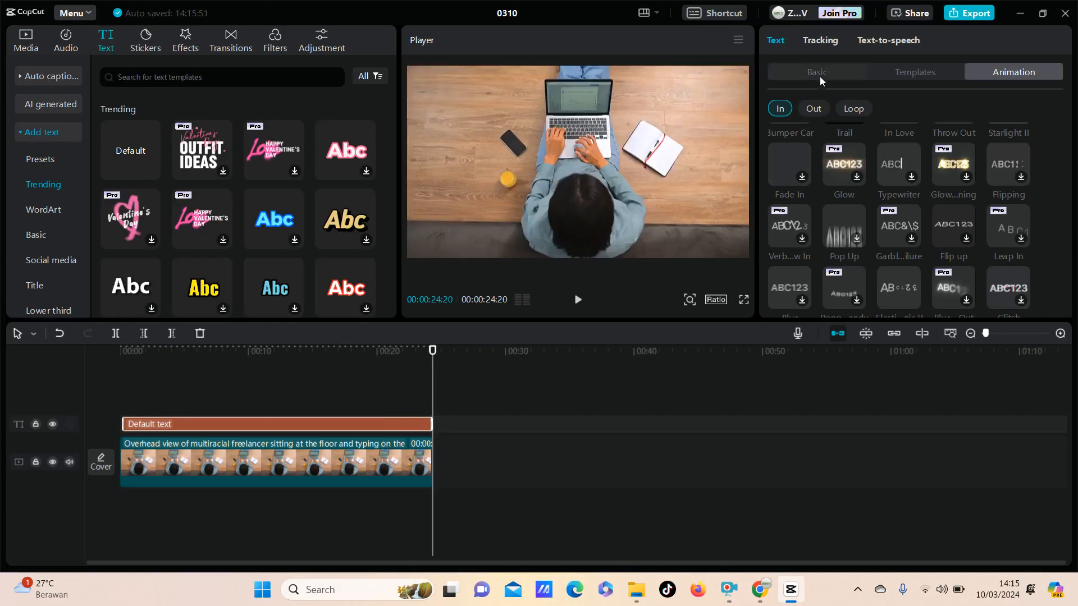
# Step: Set the text to 'CAPCUT' in Oswald, font size 74, coloured black
pyautogui.click(816, 72)
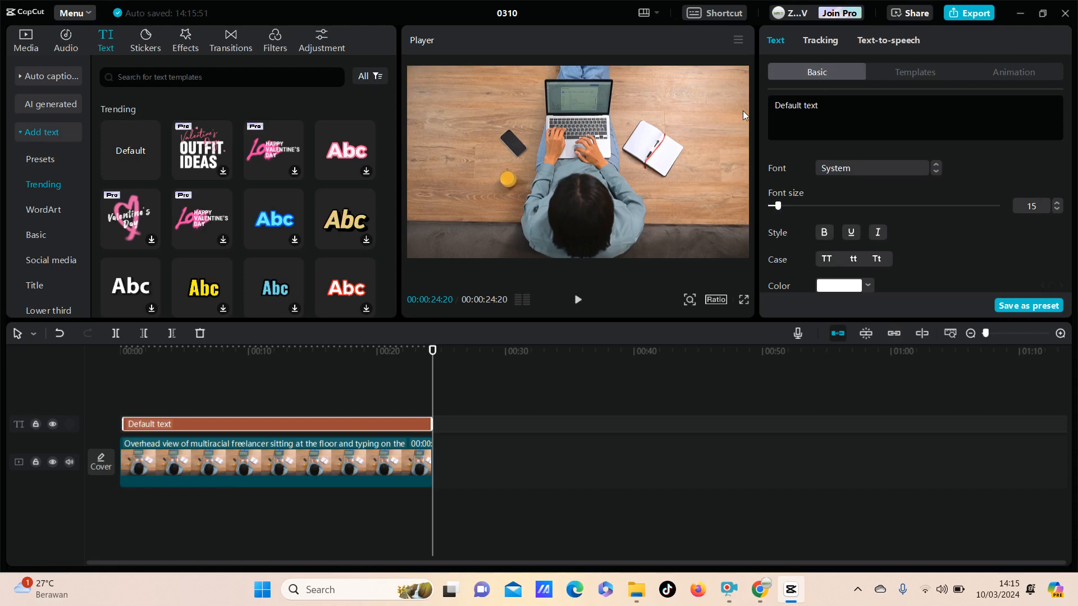
pyautogui.write('C')
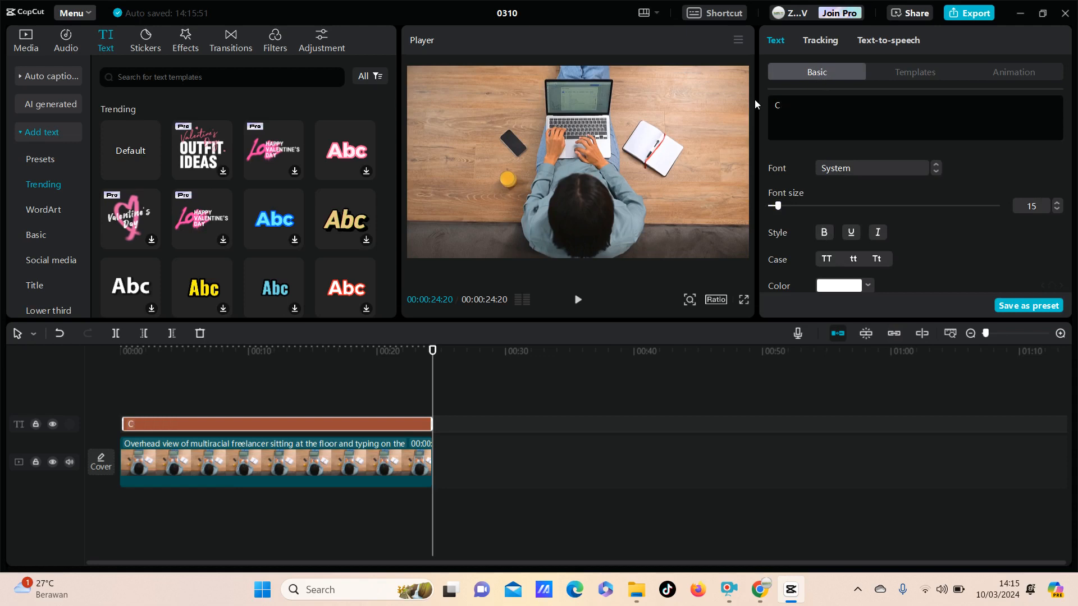
pyautogui.write('APCUT')
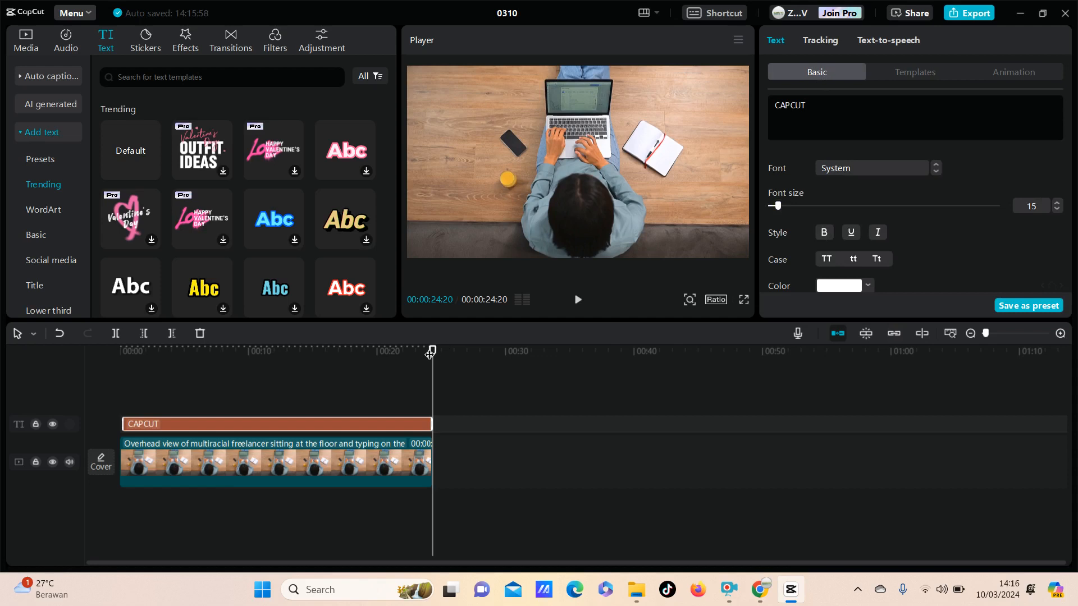
pyautogui.click(871, 167)
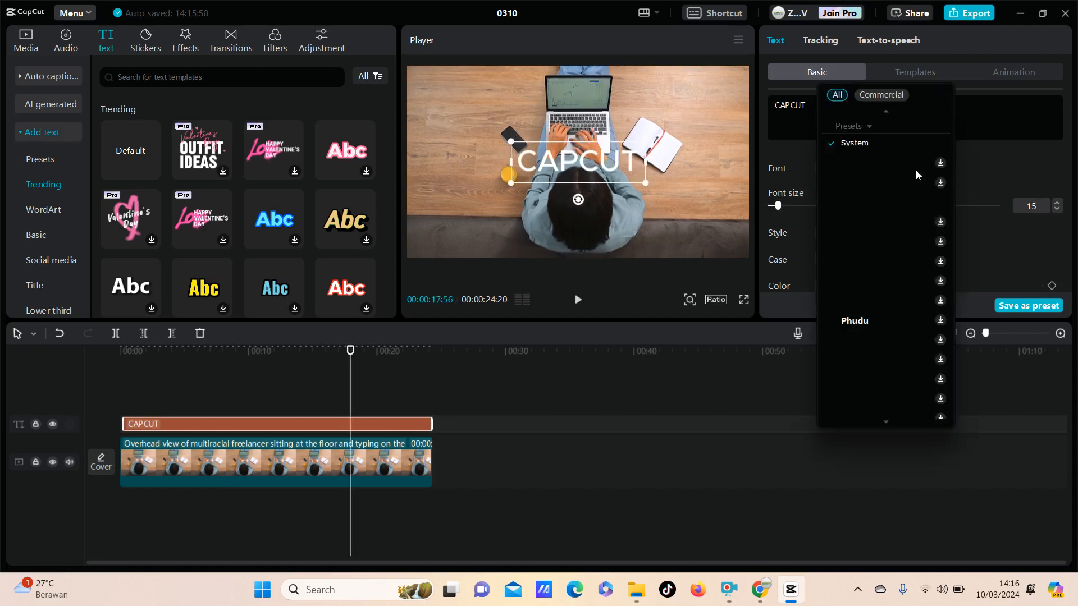
pyautogui.click(855, 167)
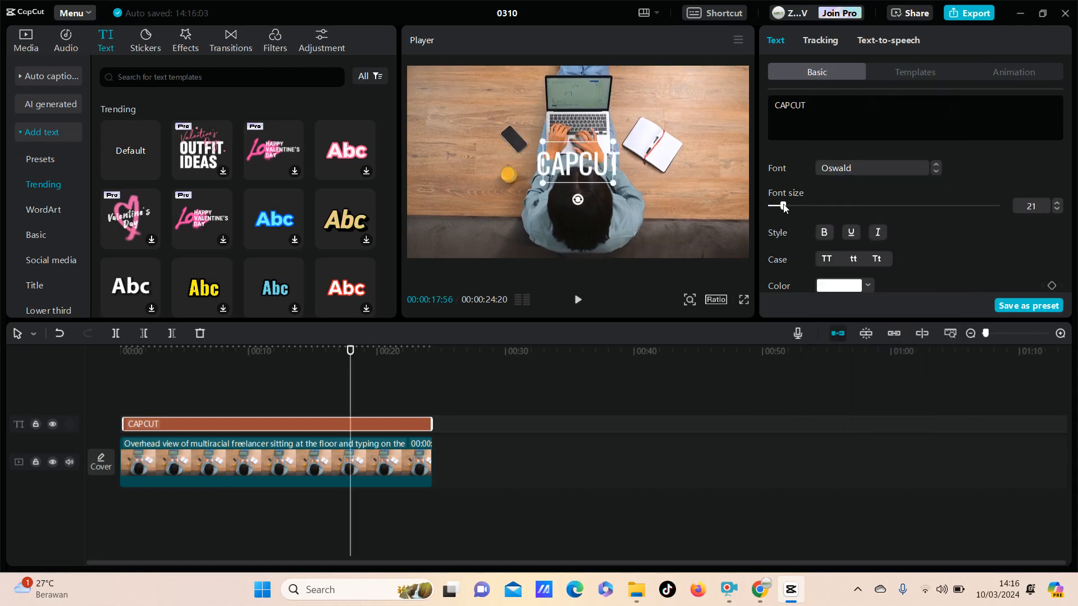
pyautogui.moveTo(779, 207); pyautogui.dragTo(823, 160)
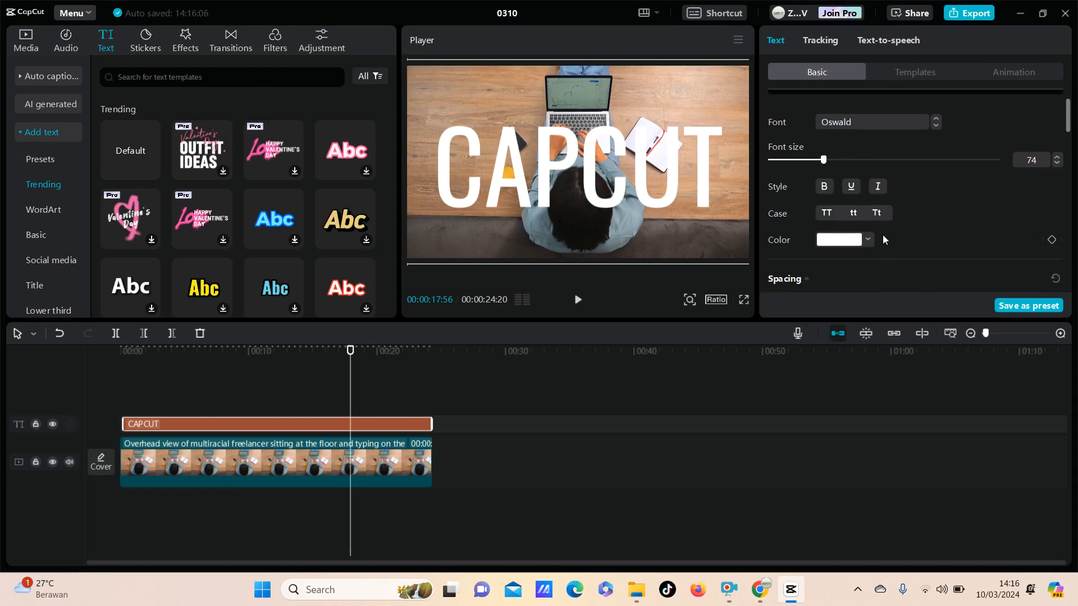
pyautogui.click(839, 239)
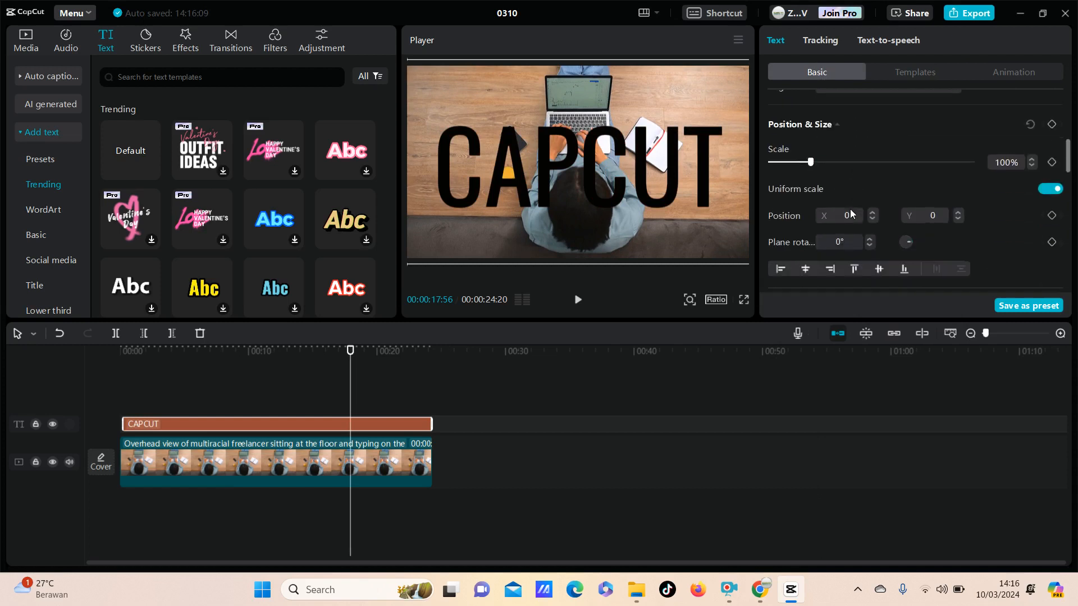
# Step: Apply an In animation from the Animation grid to the CAPCUT title
pyautogui.scroll(-3)
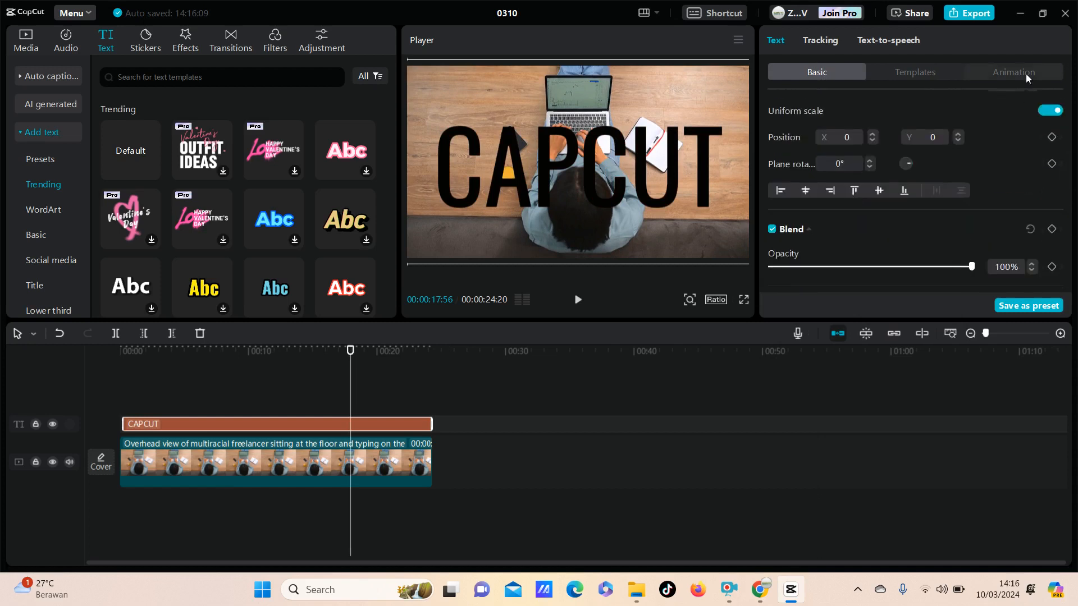
pyautogui.click(1012, 72)
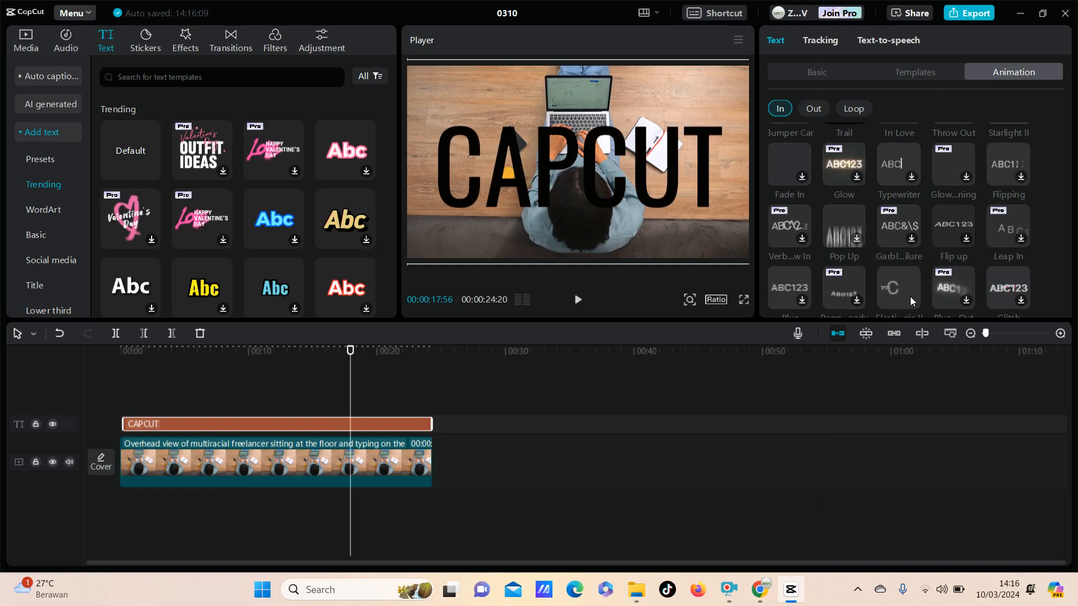
pyautogui.click(898, 287)
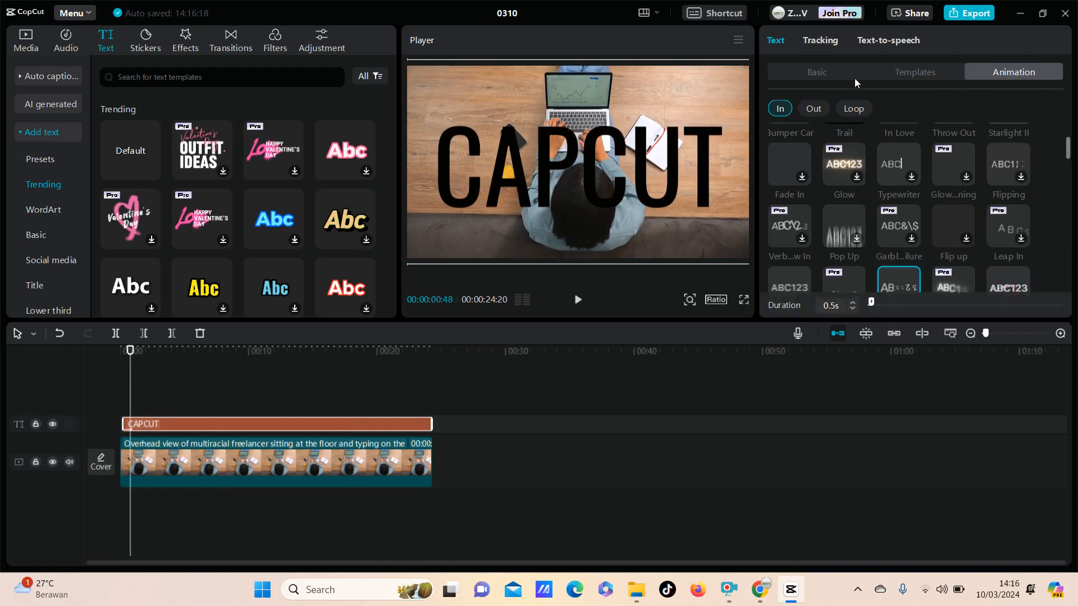
pyautogui.click(816, 72)
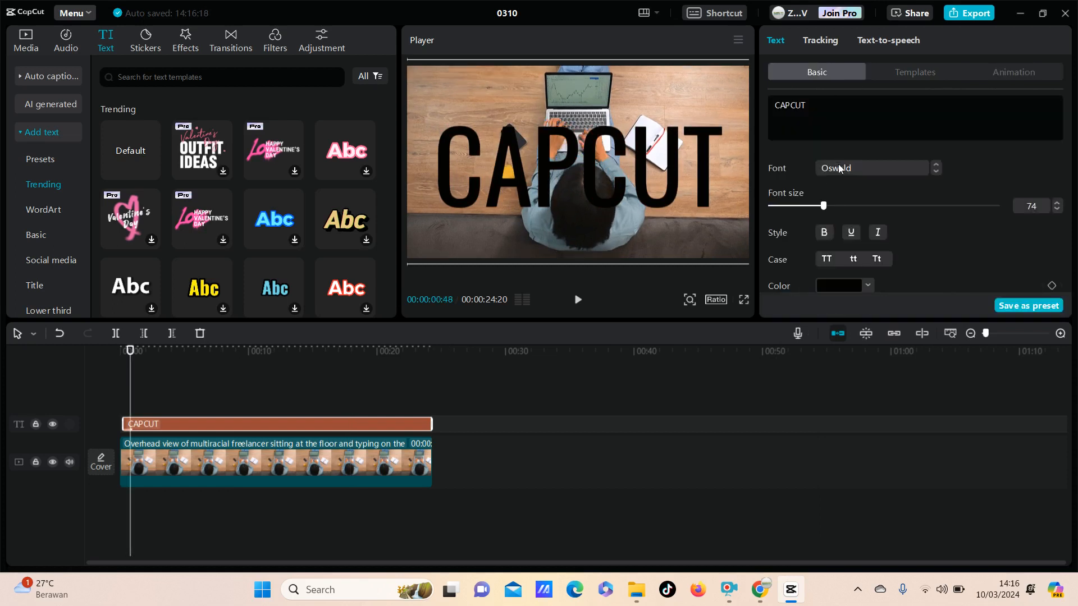
pyautogui.moveTo(557, 150)
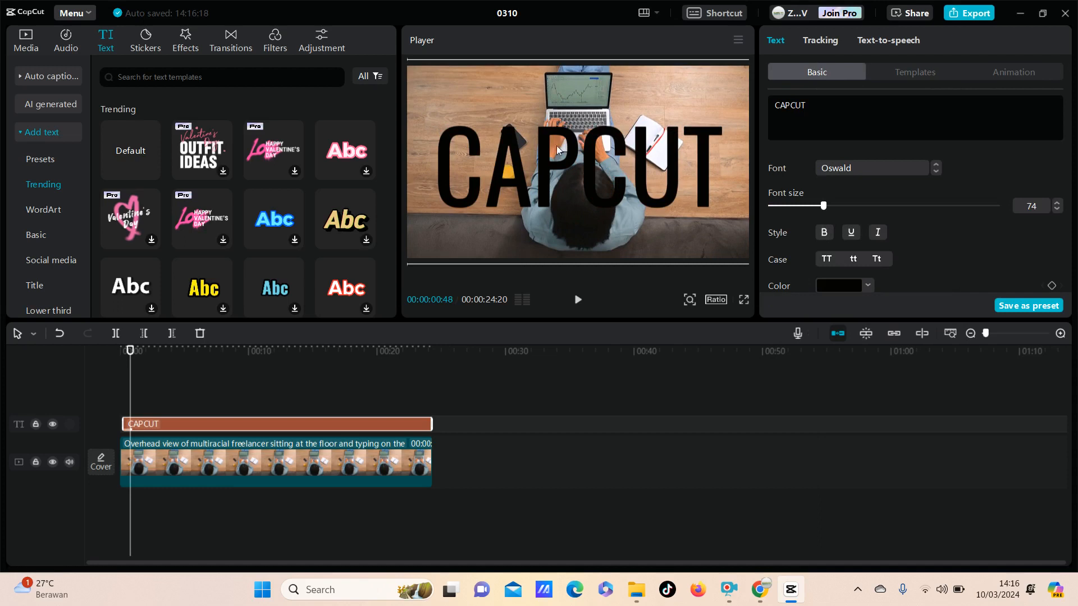
pyautogui.moveTo(932, 232)
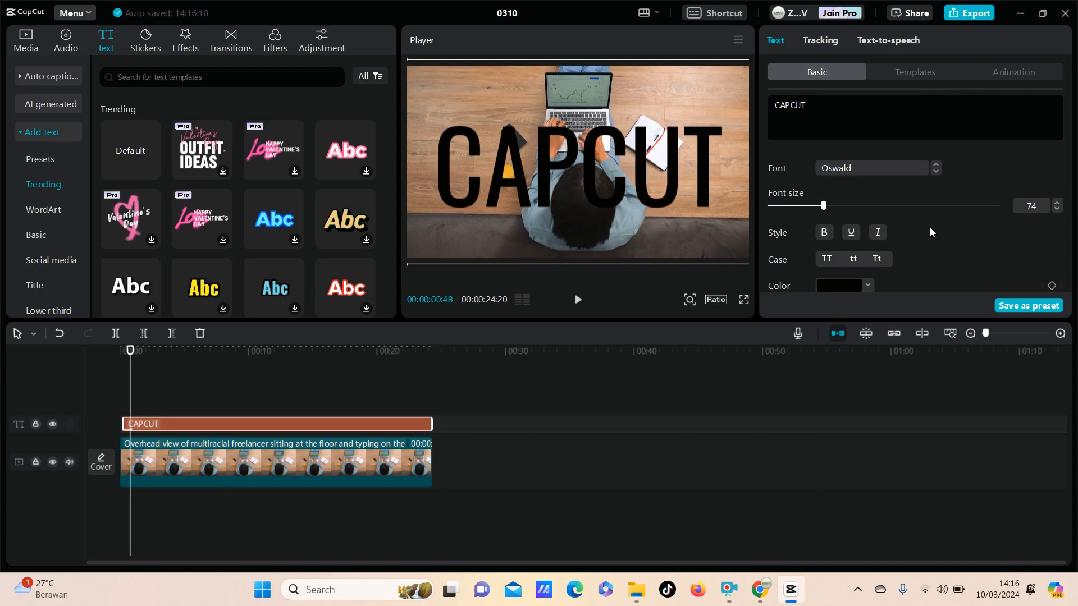
pyautogui.moveTo(933, 238)
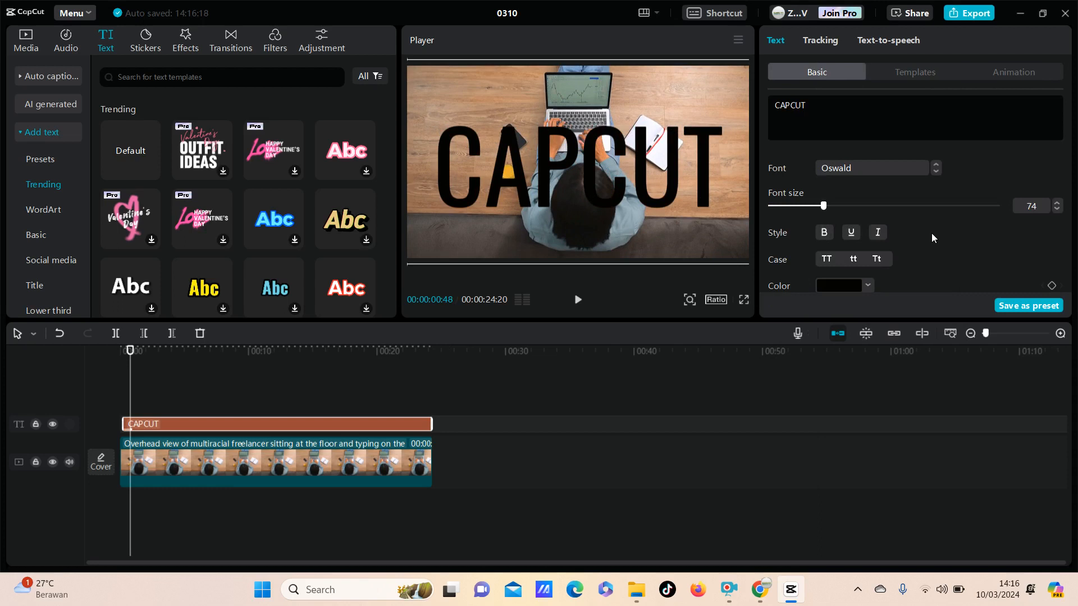
pyautogui.moveTo(694, 160)
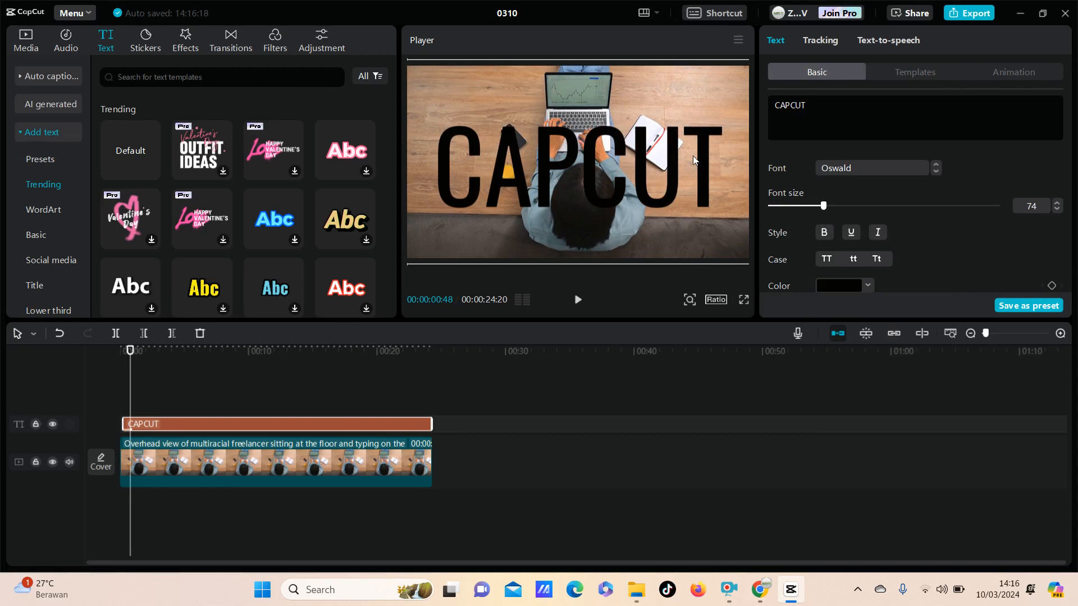
pyautogui.moveTo(907, 240)
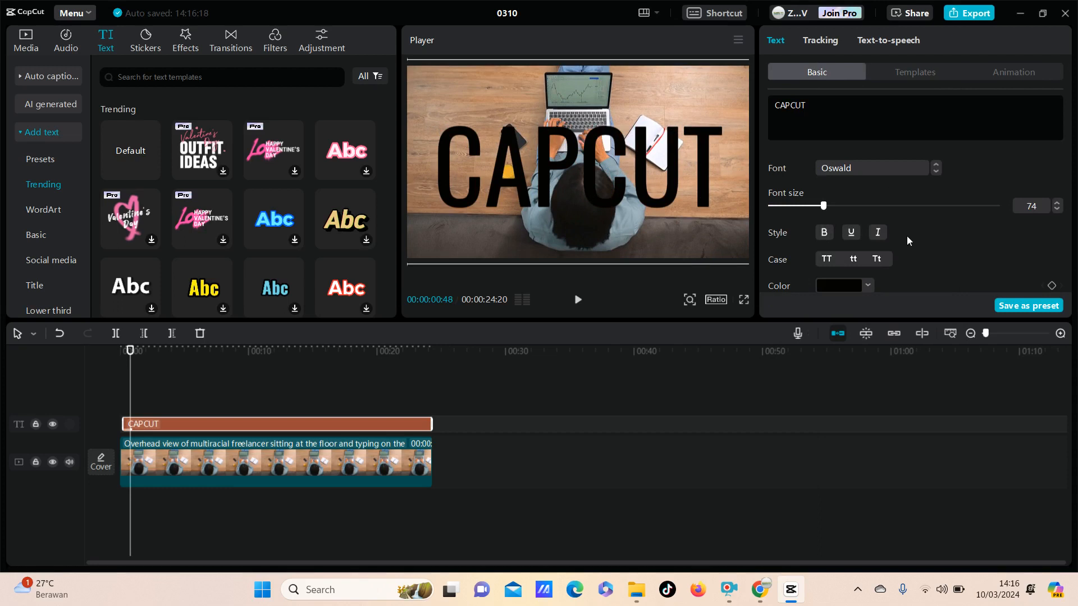
# Step: Save the current CAPCUT title style as a text preset
pyautogui.scroll(-3)
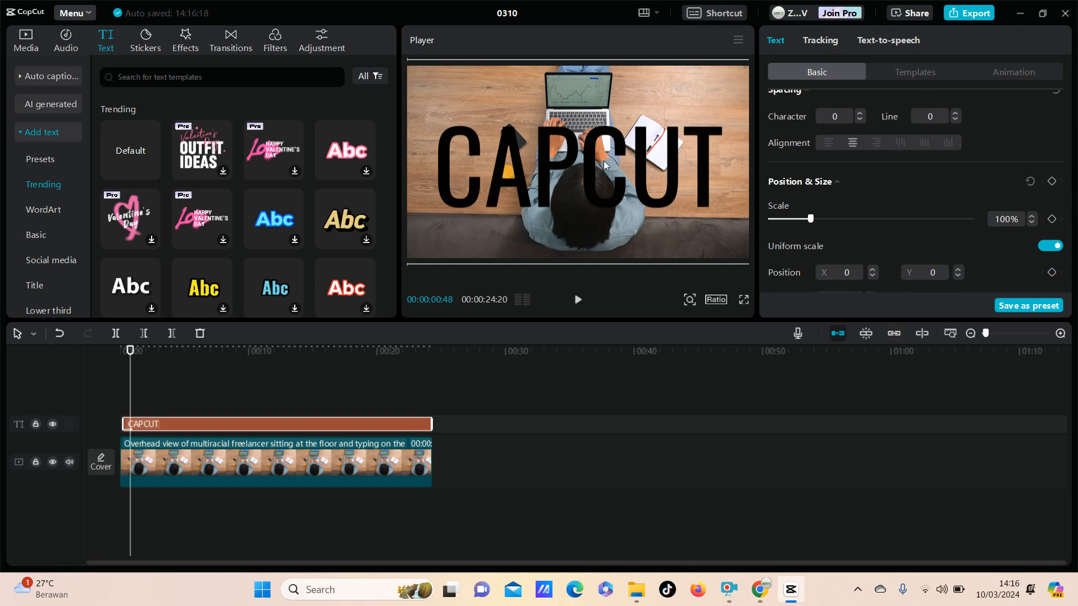
pyautogui.moveTo(680, 180)
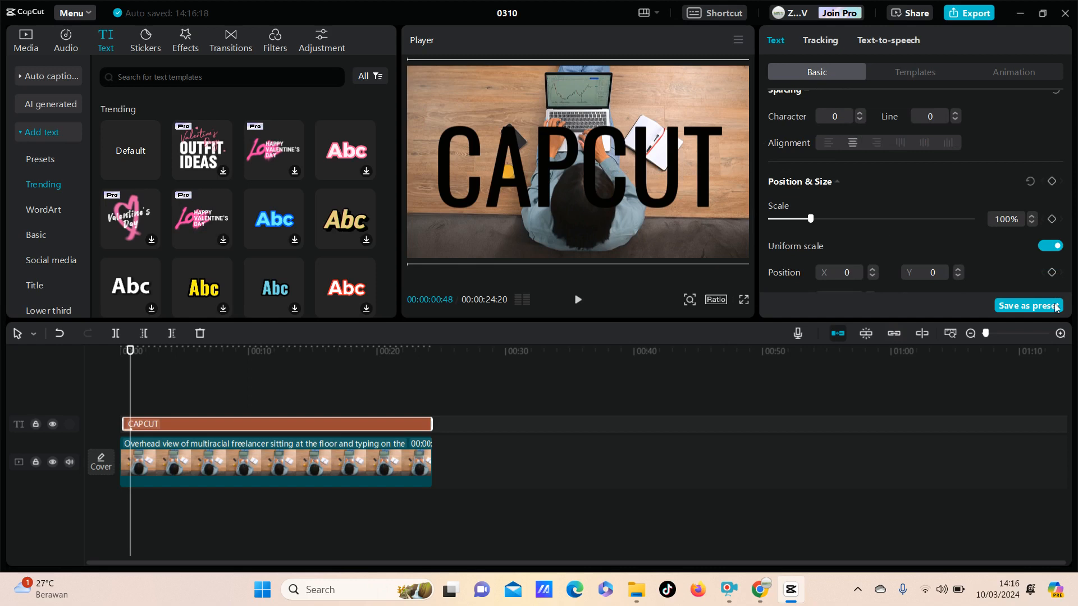
pyautogui.click(1029, 306)
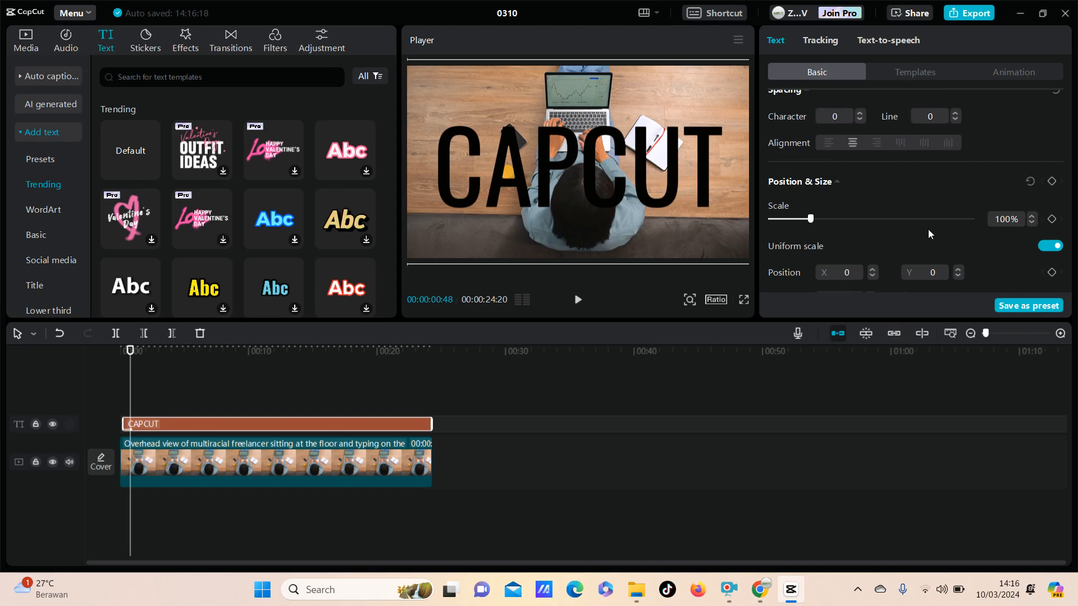
pyautogui.moveTo(38, 152)
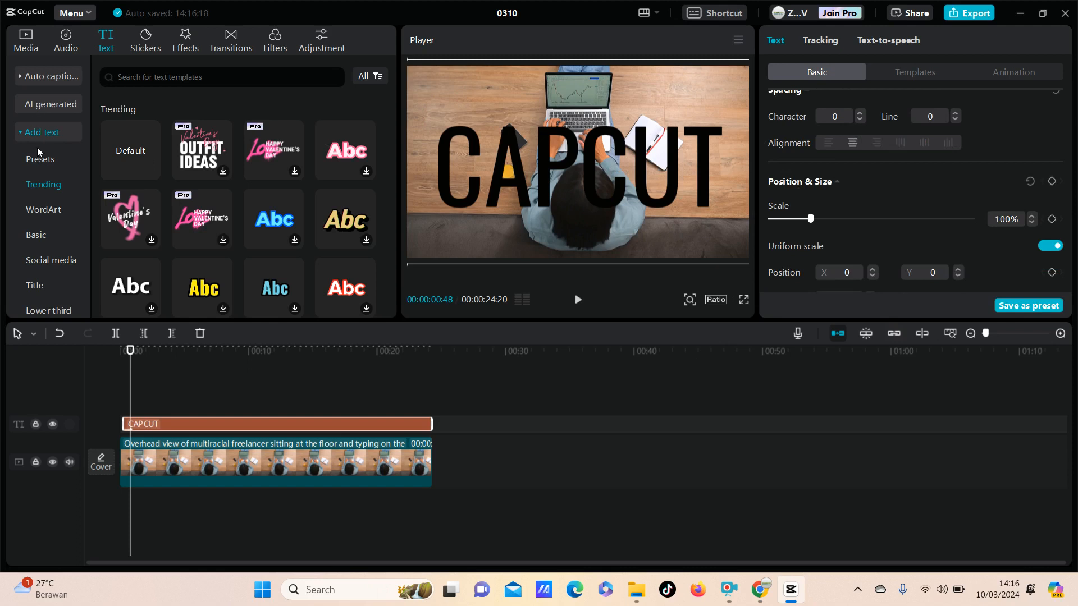
pyautogui.moveTo(53, 116)
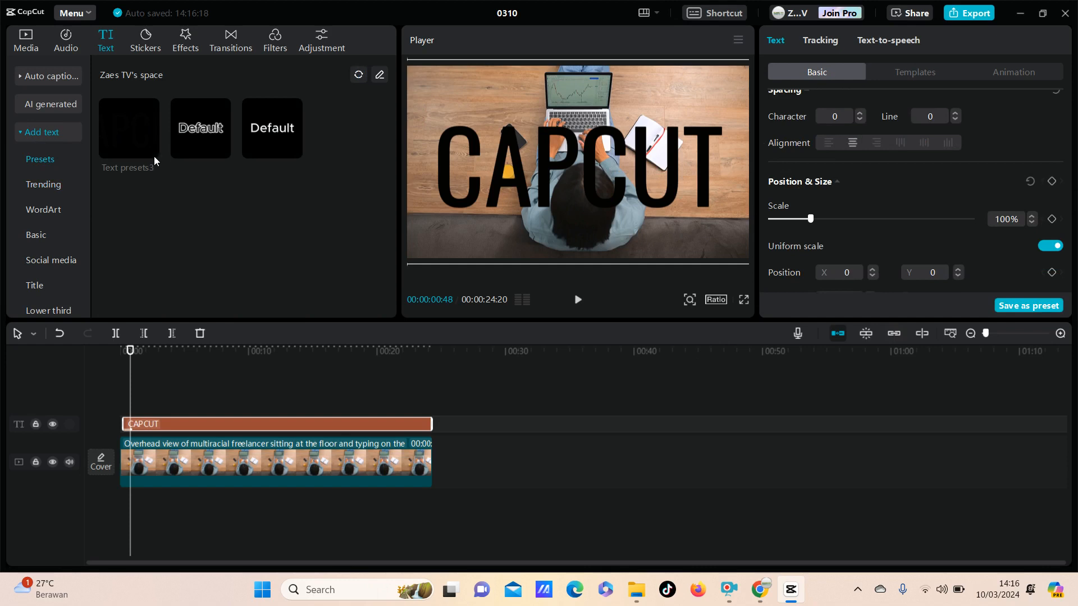
pyautogui.moveTo(145, 128)
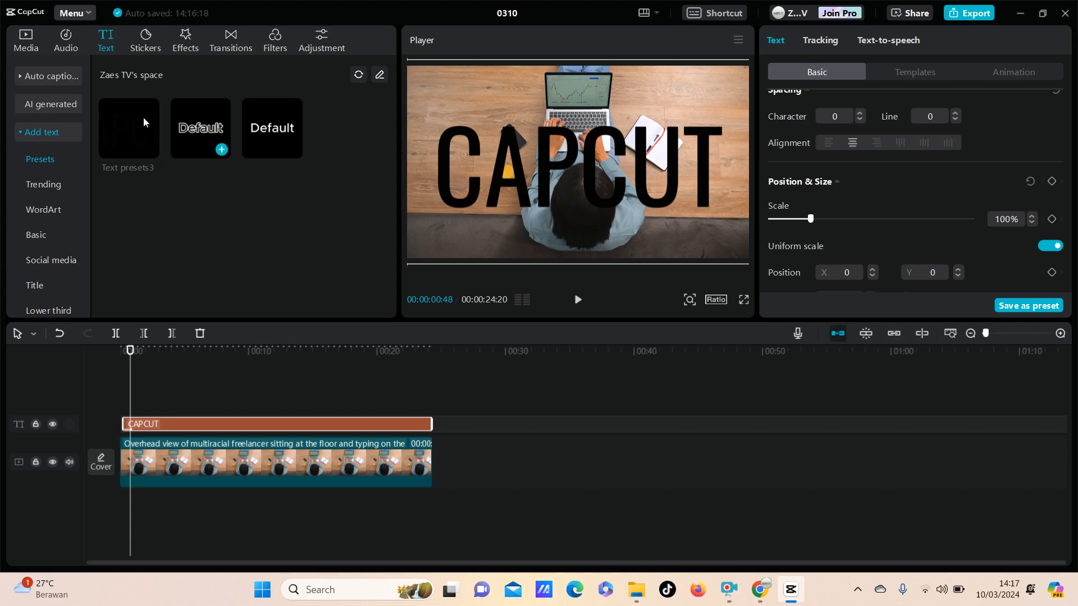
pyautogui.moveTo(143, 140)
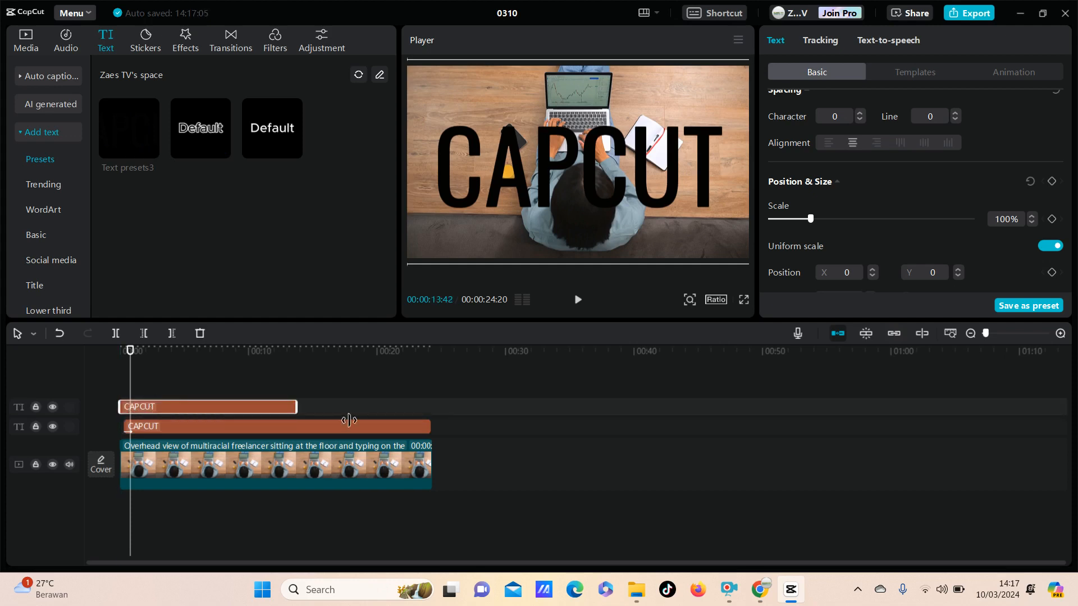
# Step: Stretch the new preset CAPCUT clip to the end of the video
pyautogui.moveTo(296, 406); pyautogui.dragTo(443, 407)
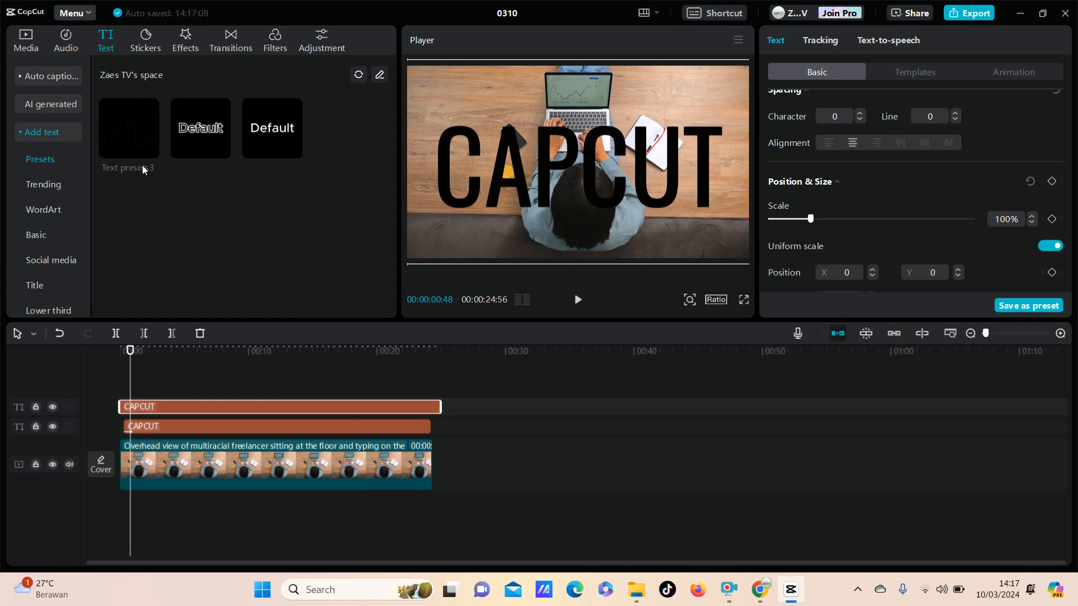
pyautogui.moveTo(330, 386)
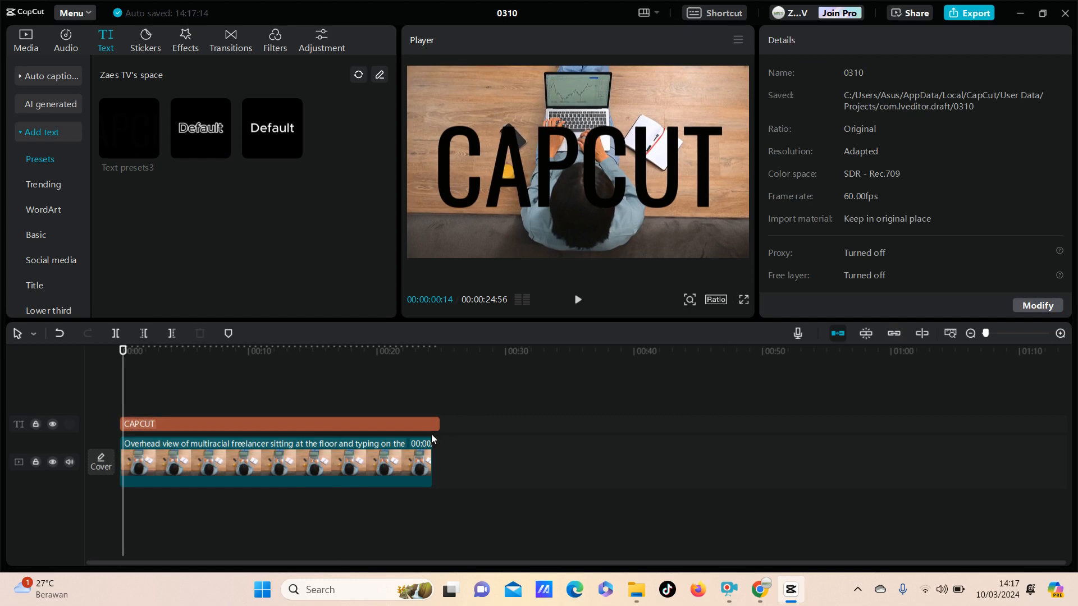
# Step: Select the single remaining CAPCUT title clip to show its text settings
pyautogui.click(275, 425)
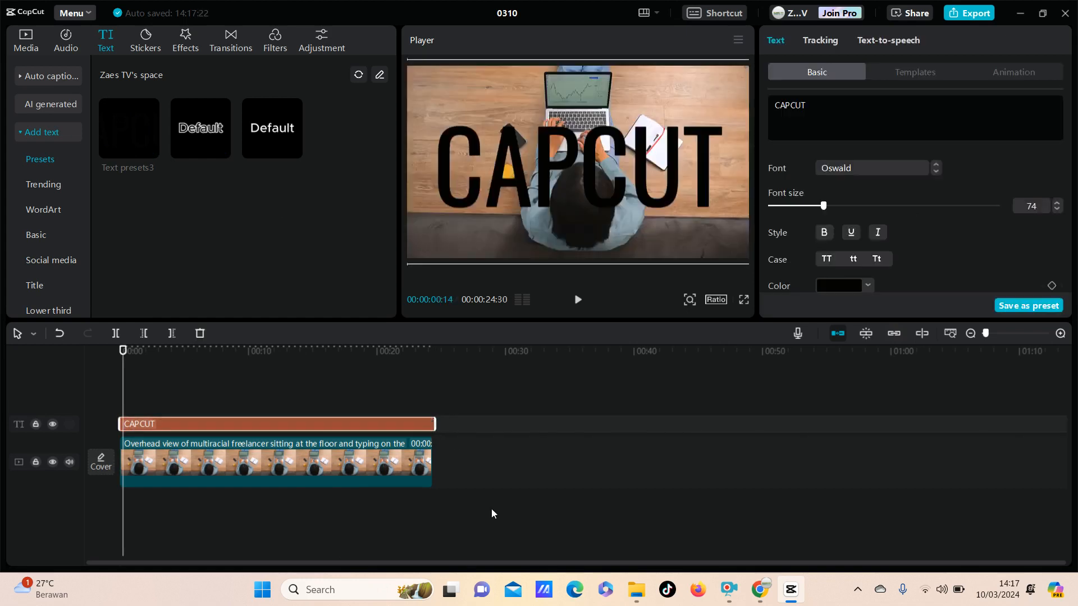